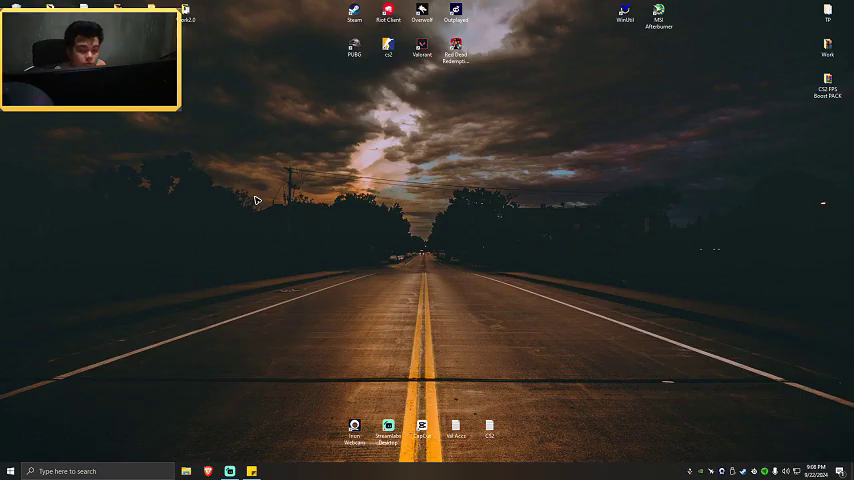
mouse_move(758, 459)
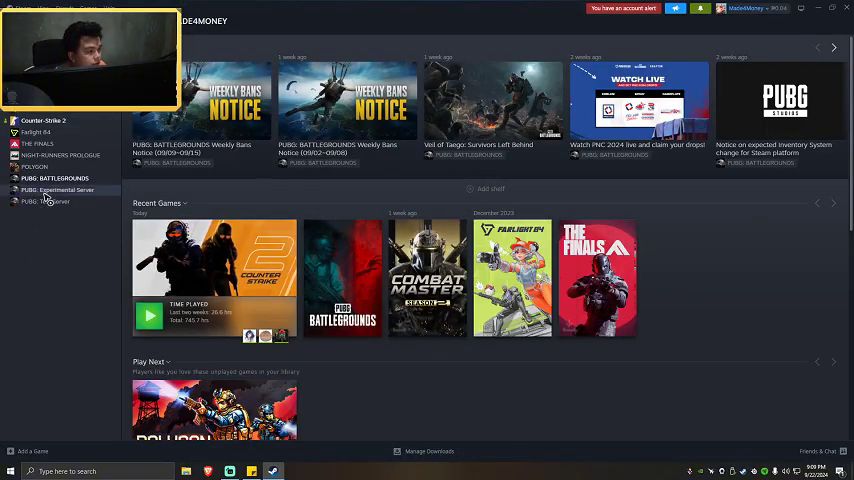
Open PUBG: BATTLEGROUNDS Properties on the Installed Files page showing 41.09 GB
right_click(55, 178)
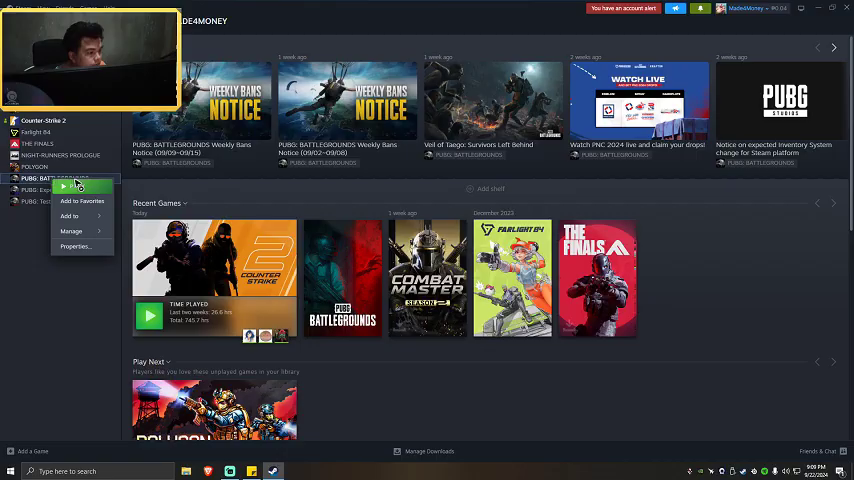
left_click(75, 246)
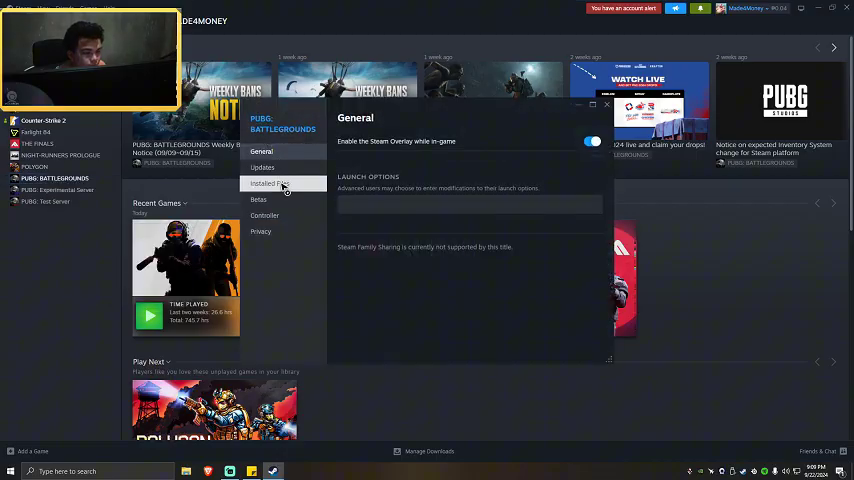
left_click(267, 183)
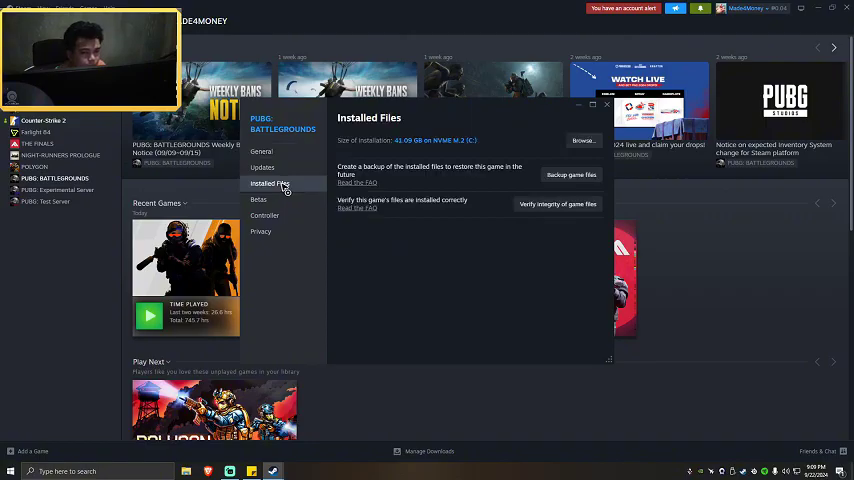
mouse_move(558, 204)
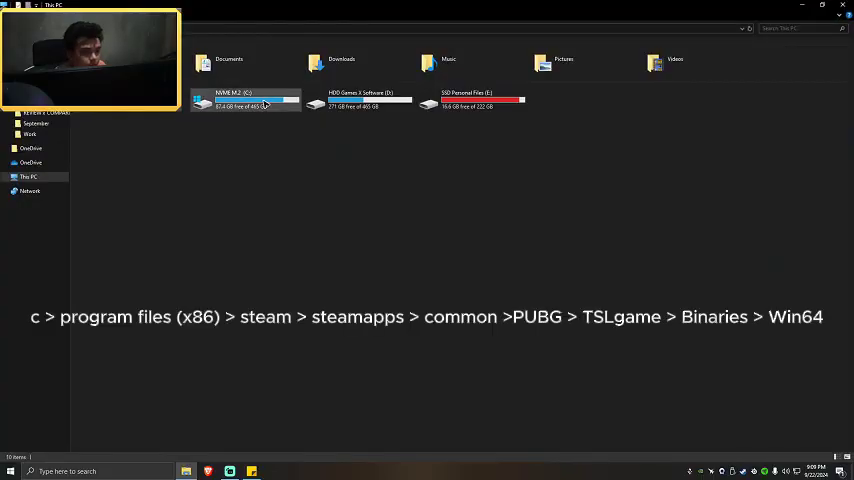
Navigate from C: through steamapps and PUBG into TslGame, toward Binaries\Win64 and TslGame.exe
double_click(245, 99)
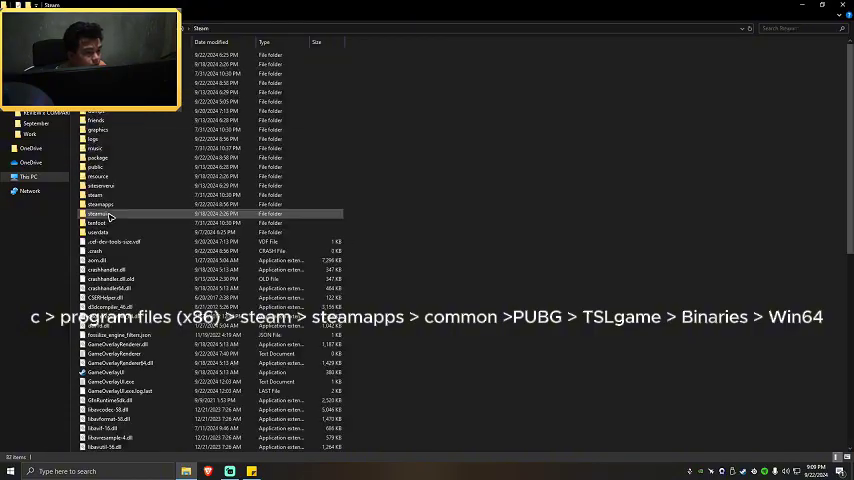
double_click(100, 204)
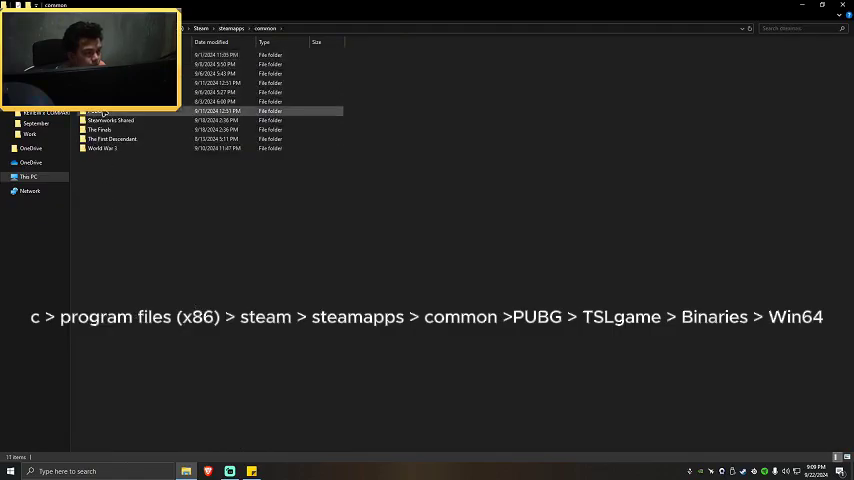
double_click(100, 111)
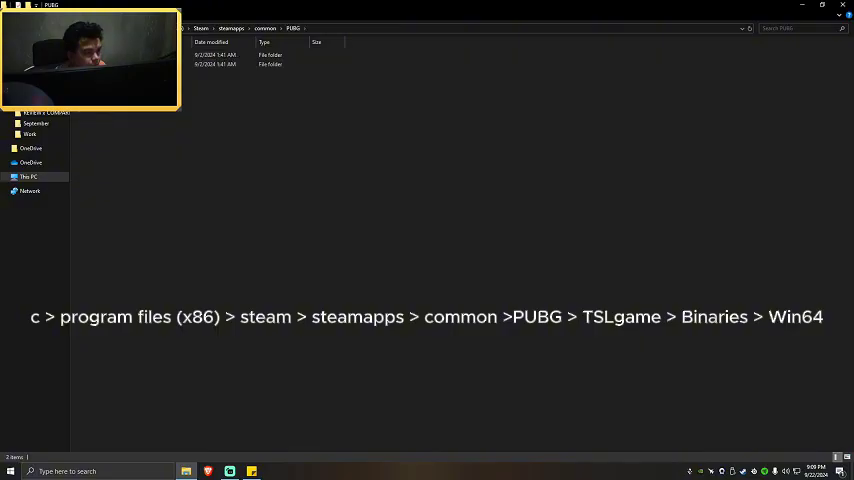
left_click(260, 64)
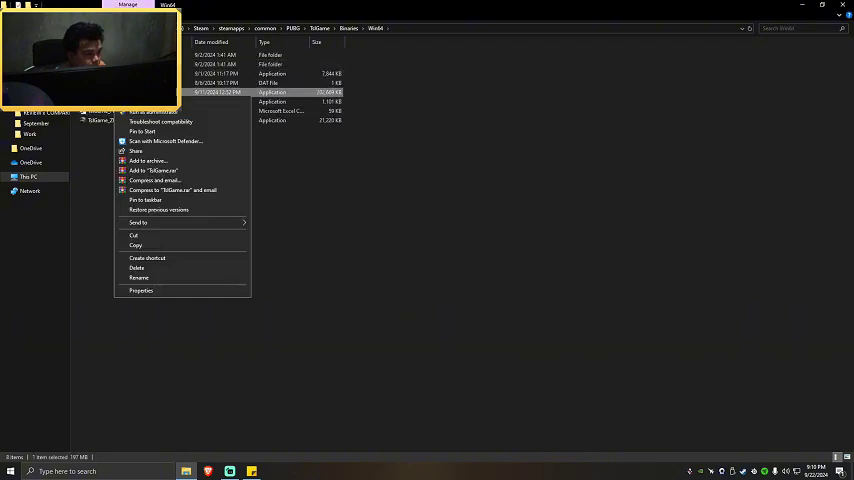
Set TslGame.exe to Windows 8 compatibility mode and run as administrator
left_click(141, 291)
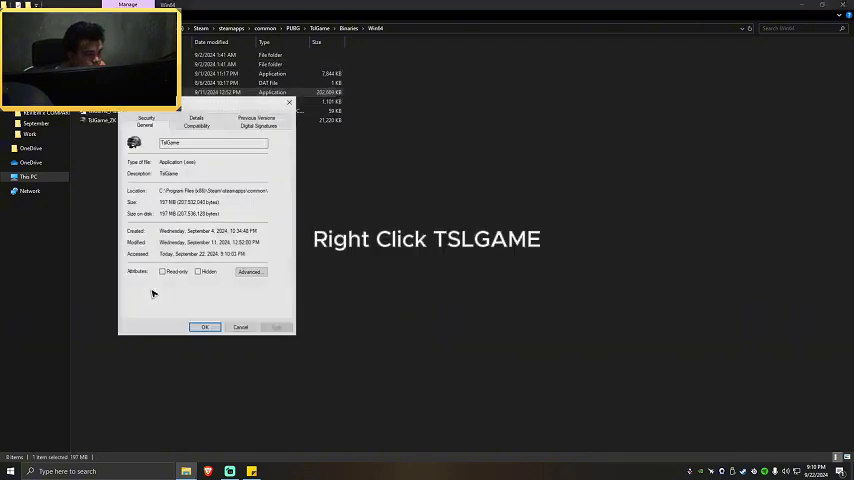
left_click(196, 120)
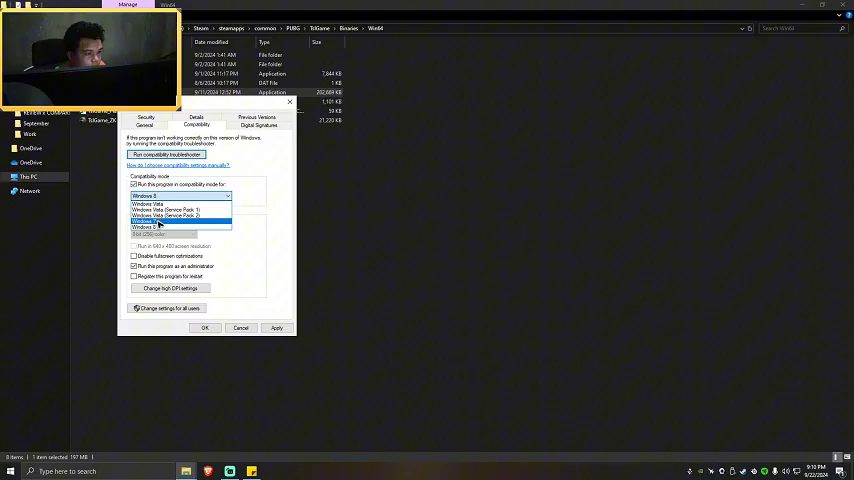
left_click(156, 221)
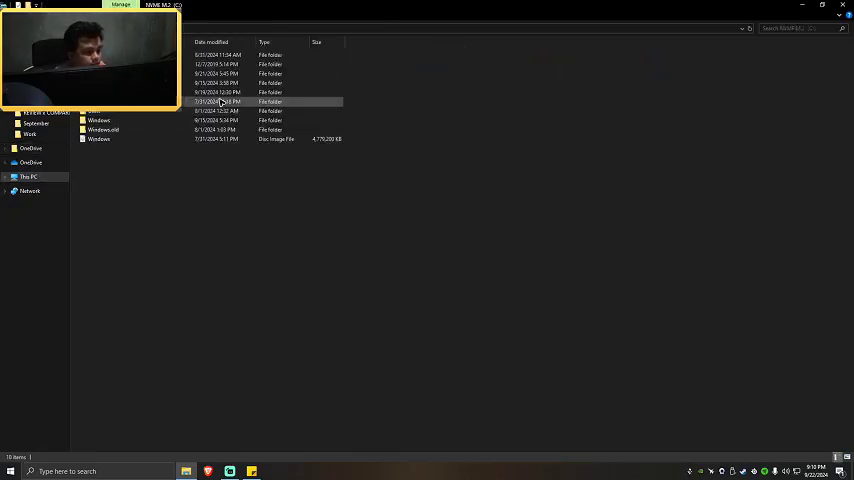
Set steam.exe in the Steam install folder to run as administrator
left_click(265, 83)
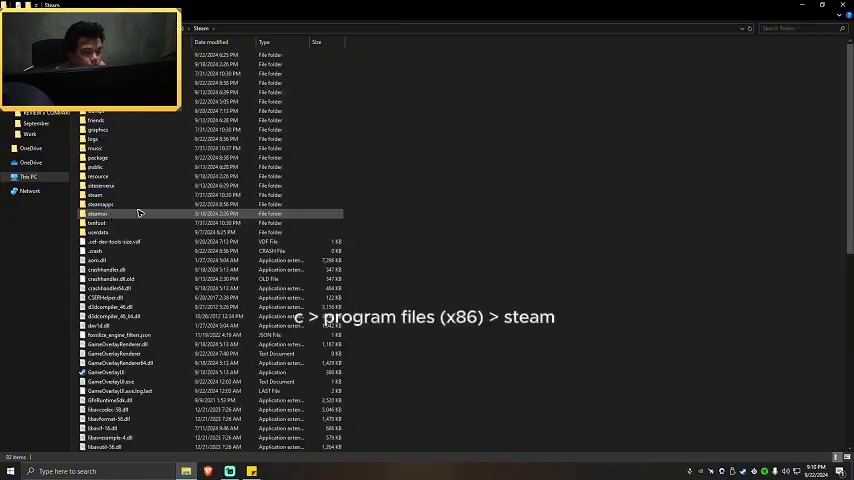
scroll("down", 3)
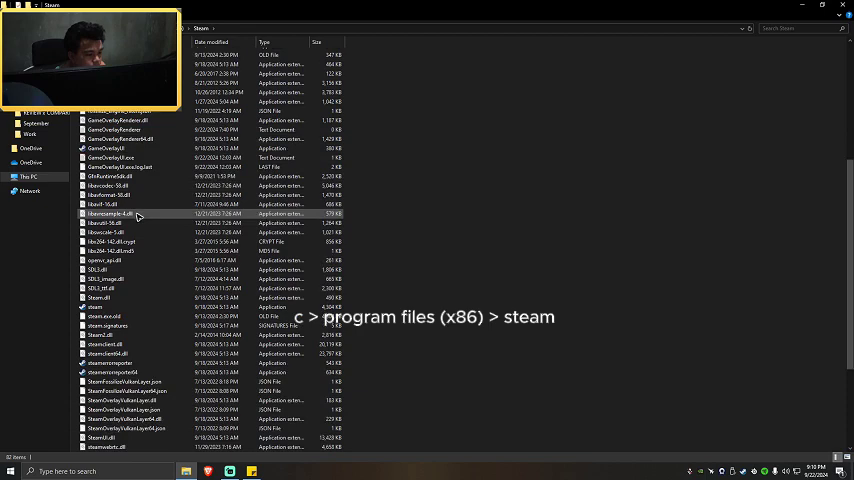
right_click(95, 307)
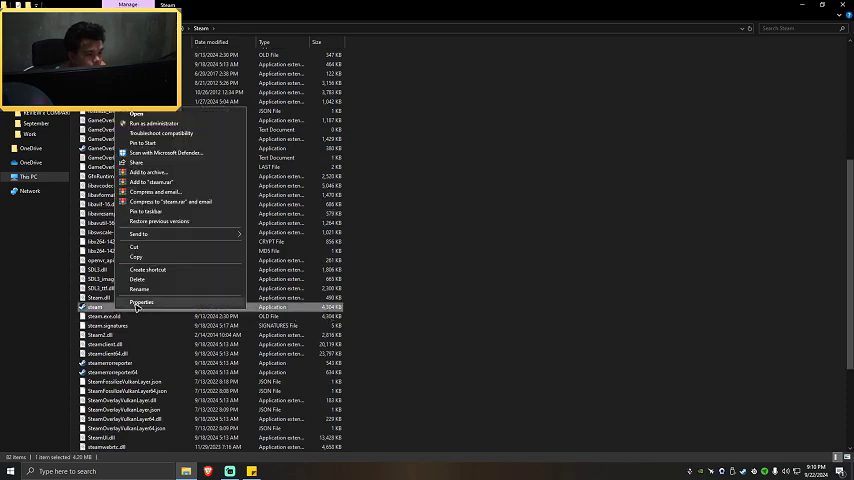
left_click(142, 303)
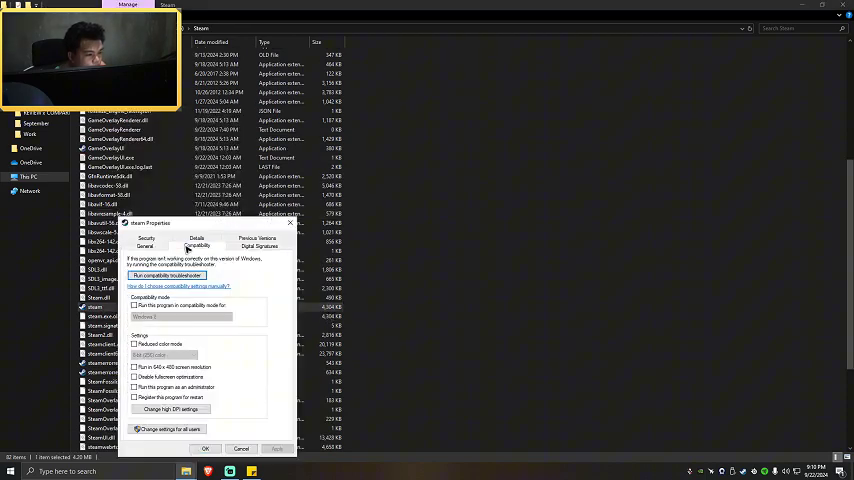
left_click(135, 387)
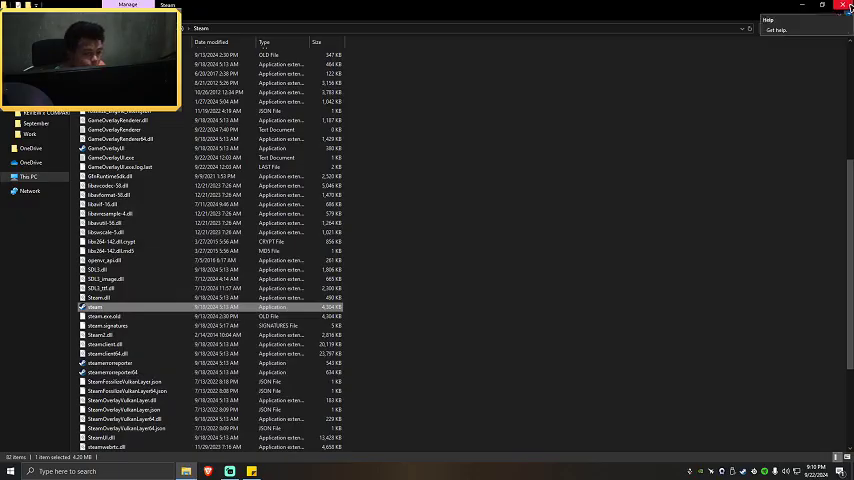
Close File Explorer, view PUBG: BATTLEGROUNDS' Manage options, then exit Steam
left_click(845, 6)
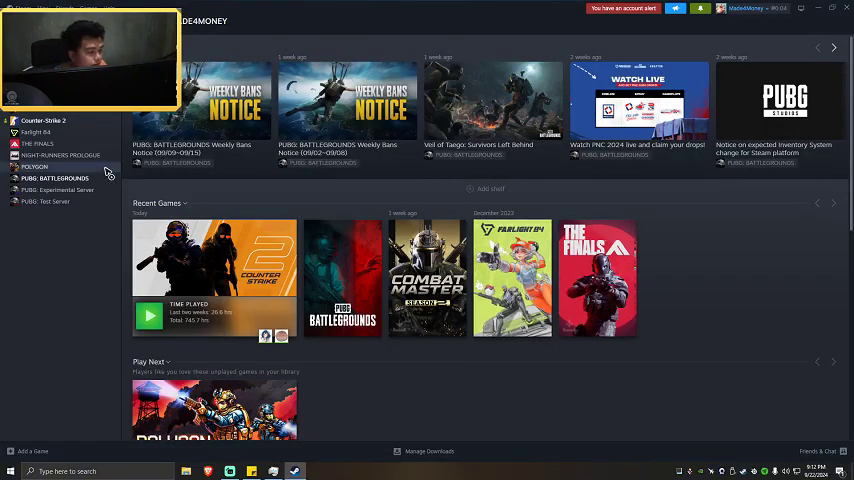
left_click(54, 178)
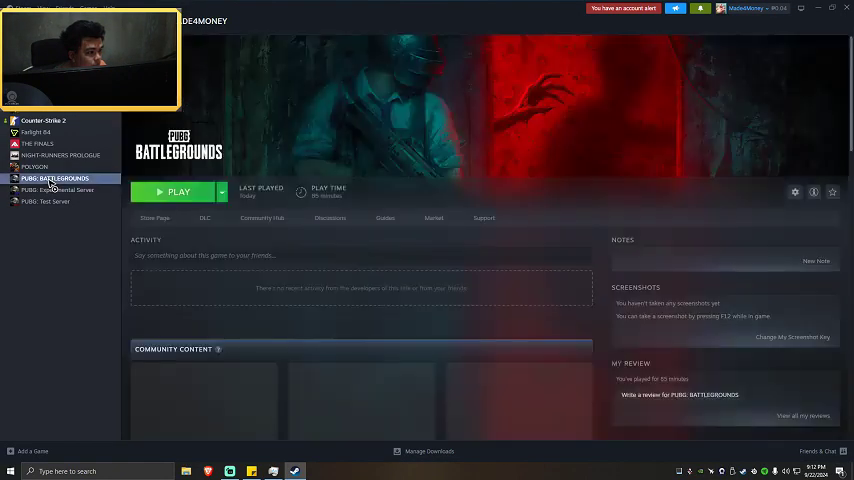
right_click(55, 178)
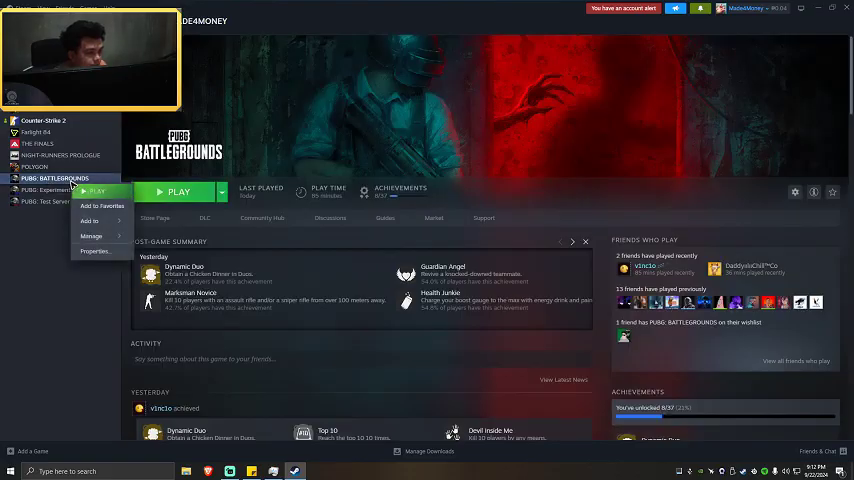
mouse_move(91, 236)
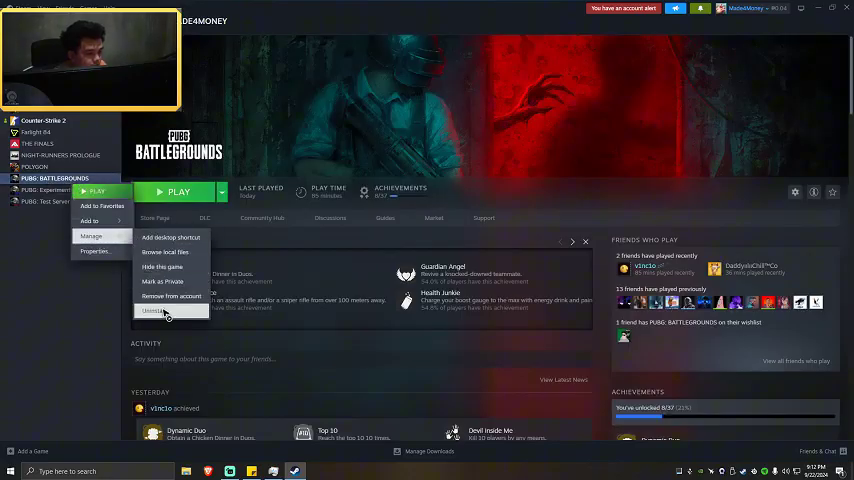
left_click(155, 218)
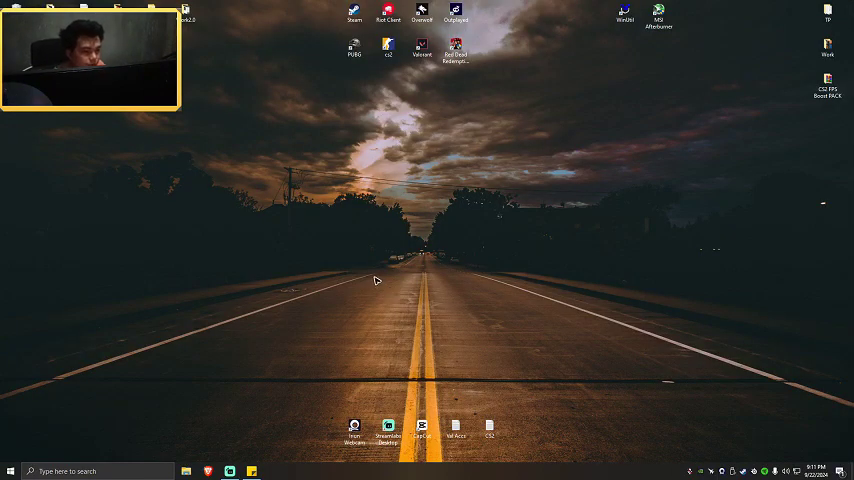
mouse_move(370, 328)
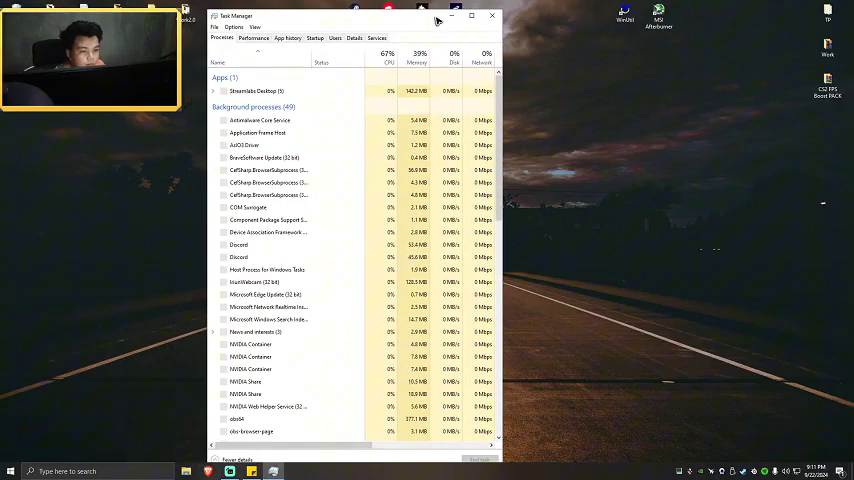
End the steamservice.exe and steam.exe processes in Task Manager's Details list
left_click(471, 16)
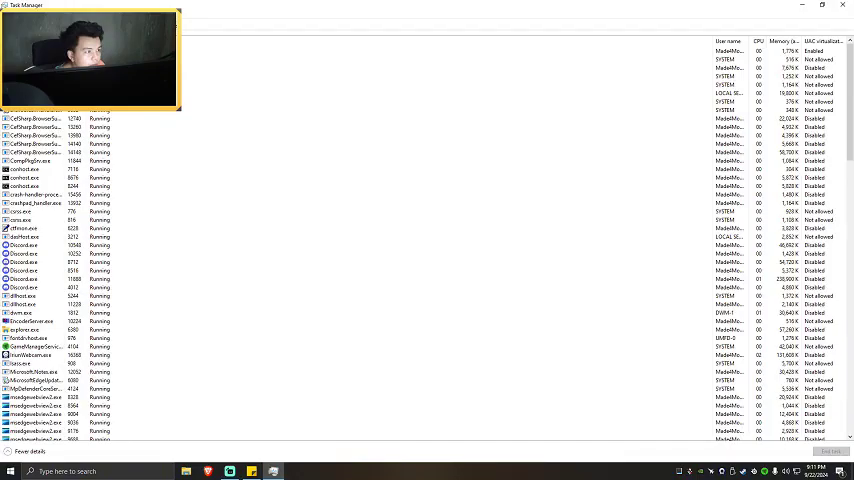
scroll("down", 3)
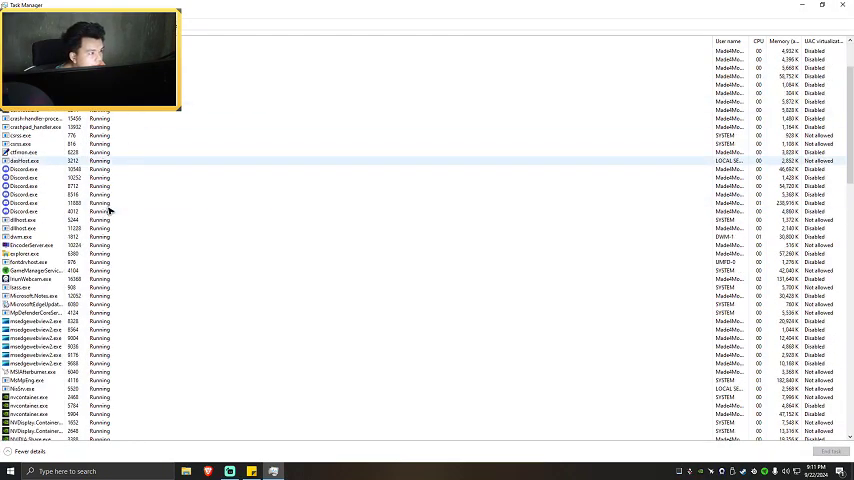
scroll("down", 3)
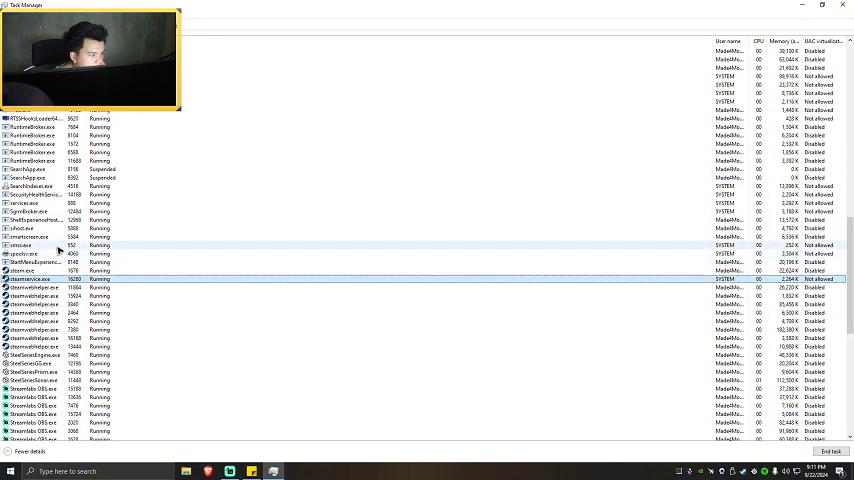
right_click(30, 270)
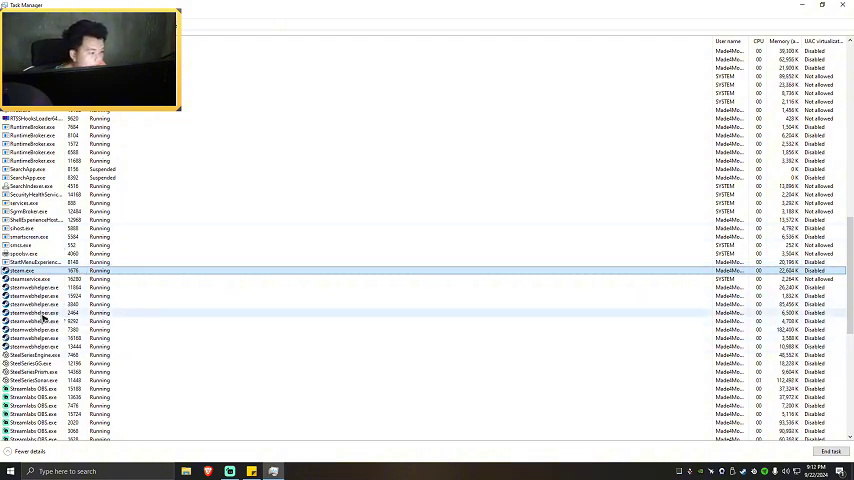
right_click(300, 255)
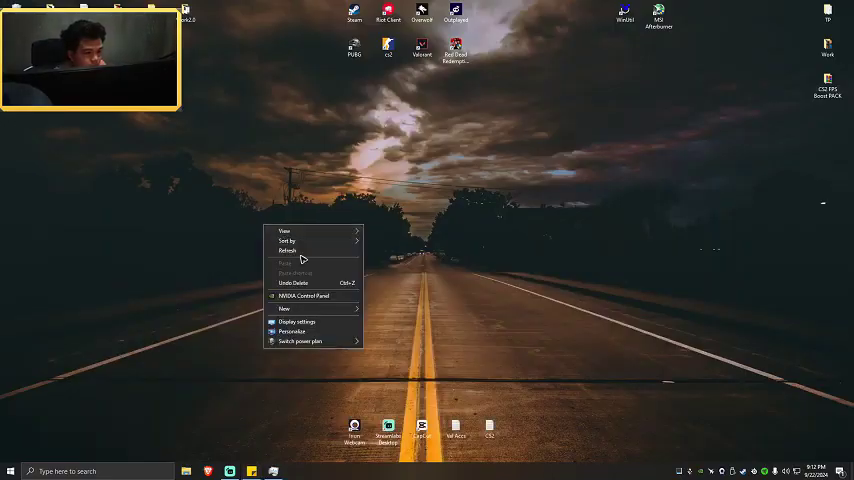
left_click(363, 207)
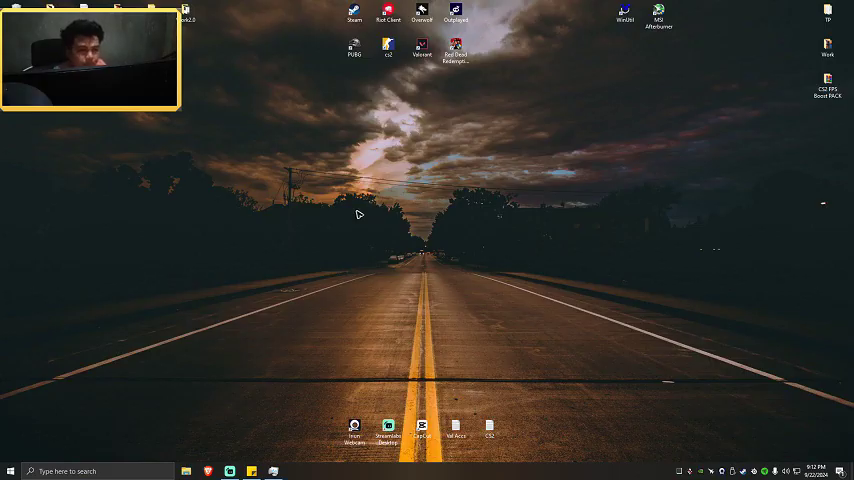
mouse_move(345, 208)
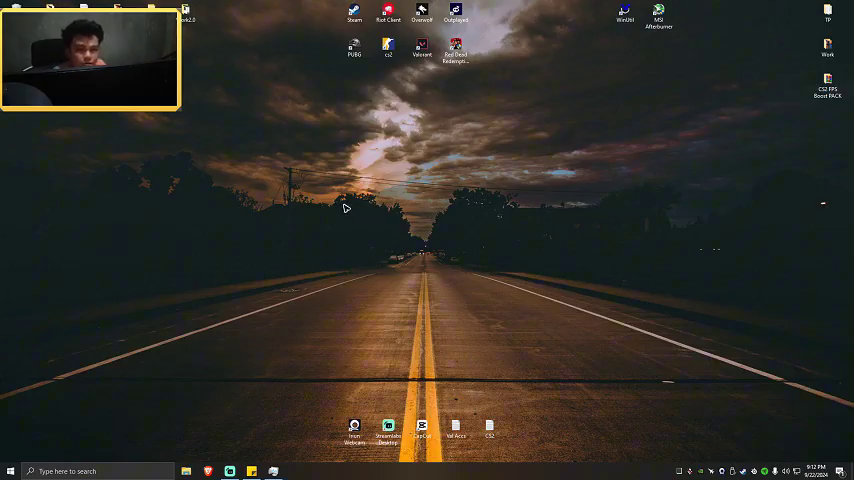